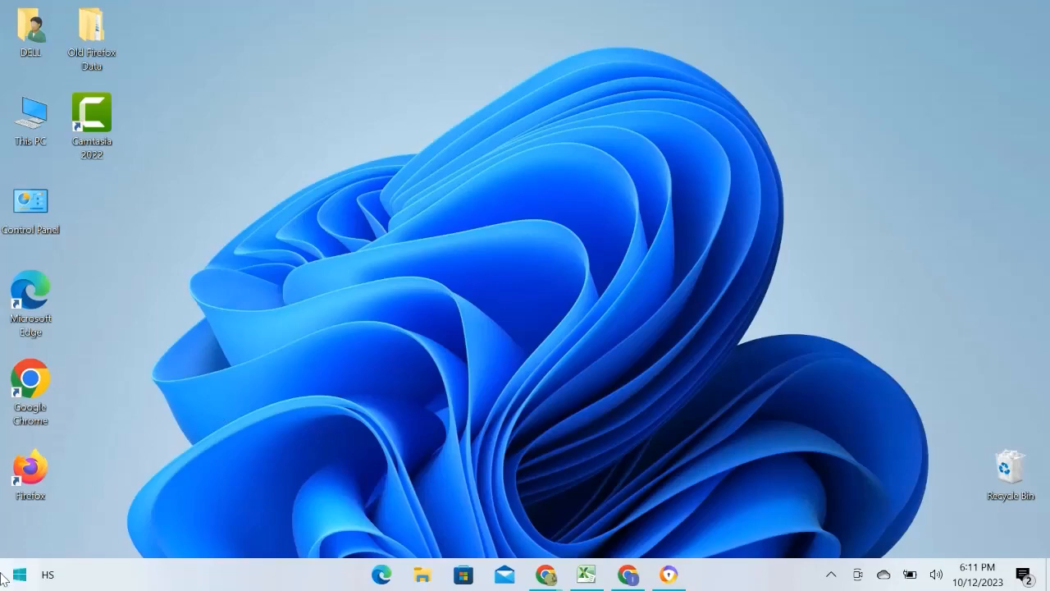
Search 'avast' from the Start menu and launch Avast Free Antivirus
text(avas)
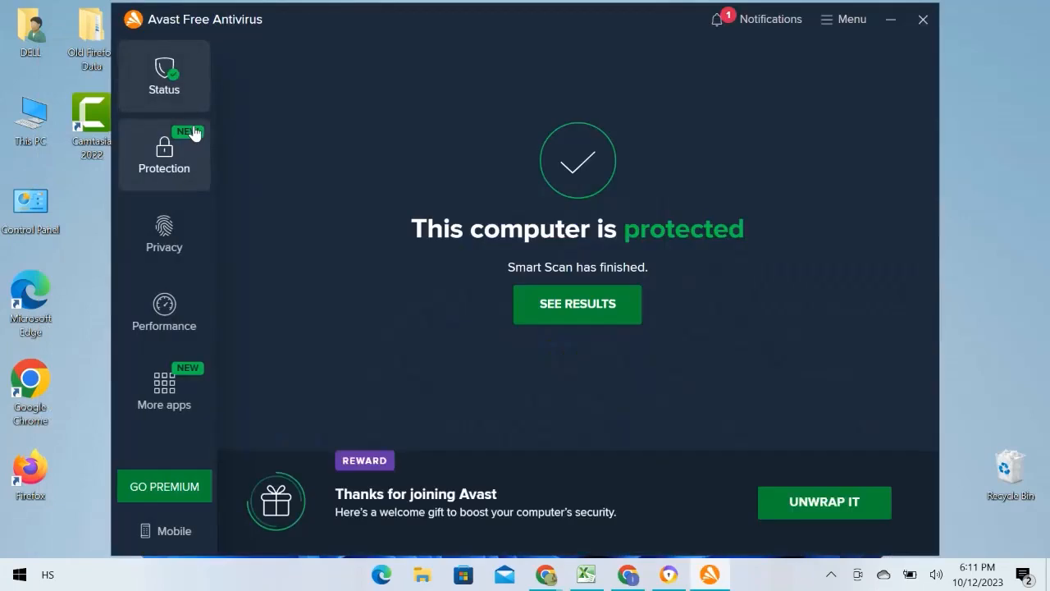
mouse_move(820, 27)
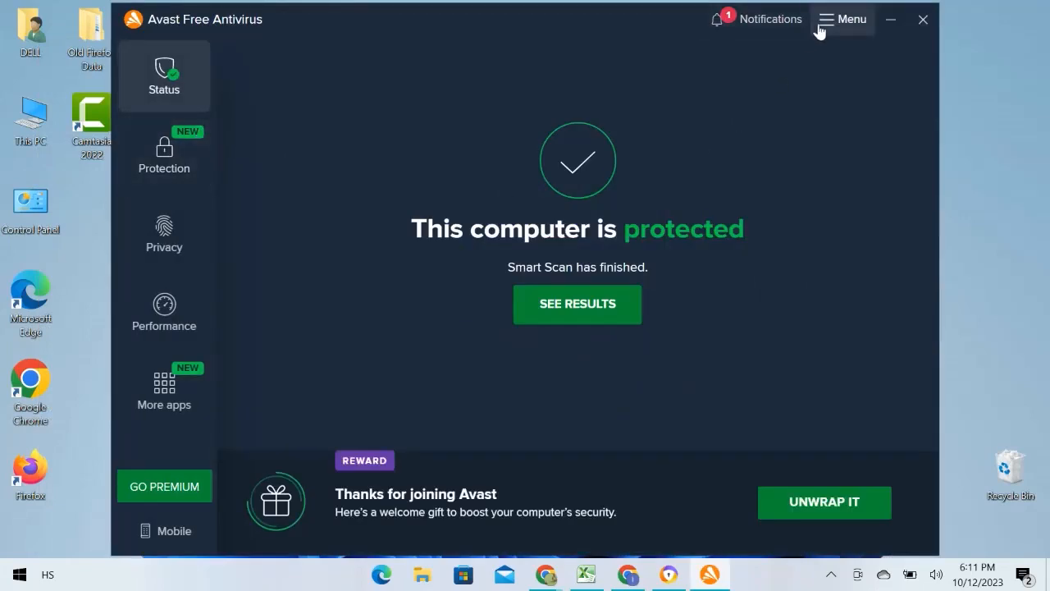
Go to Settings > Protection > Core Shields to display the File Shield options
click(844, 18)
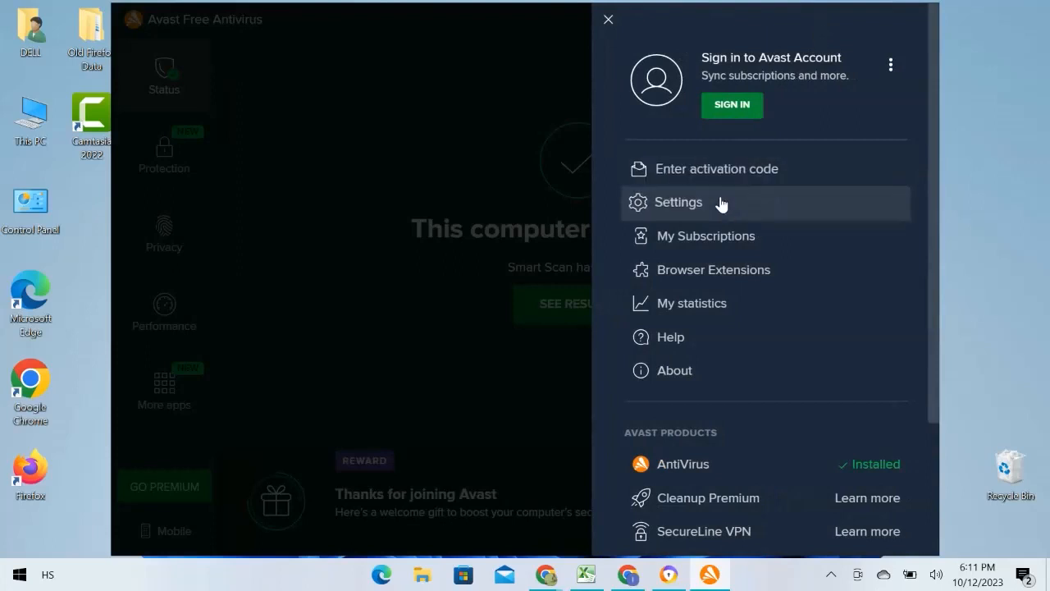
click(678, 202)
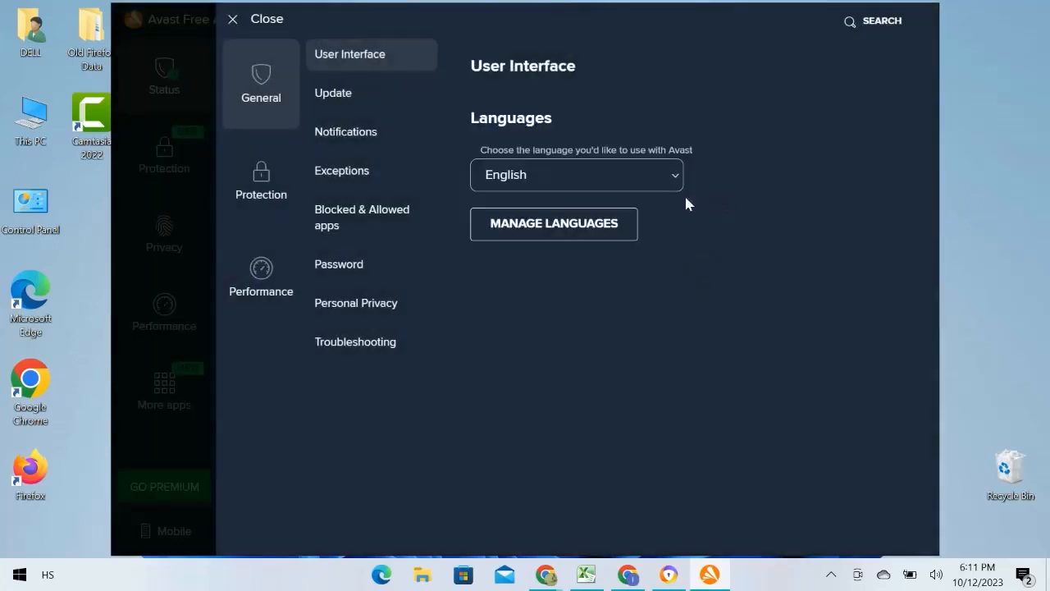
click(261, 181)
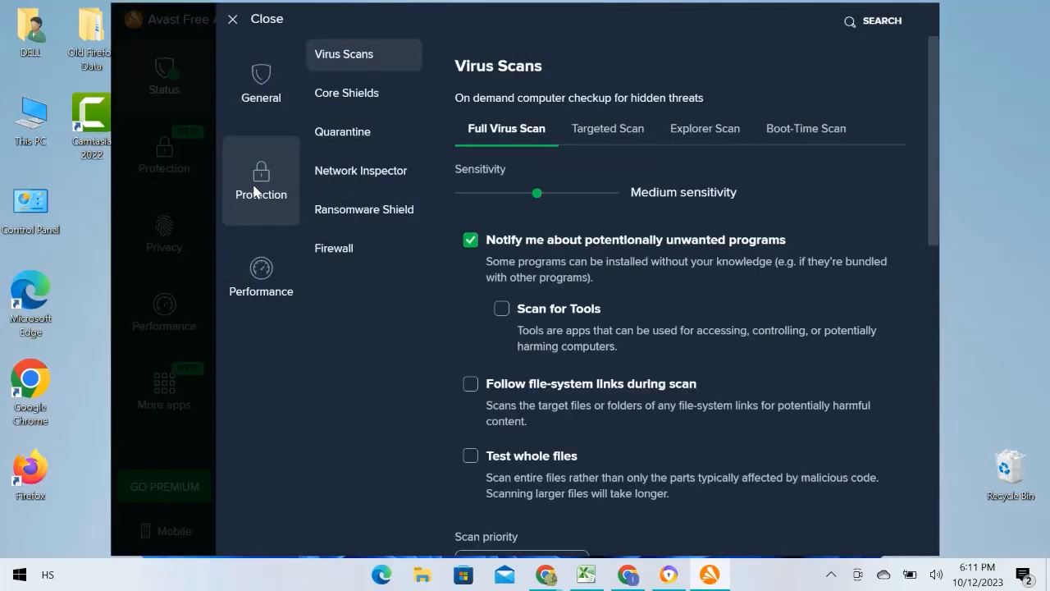
mouse_move(349, 115)
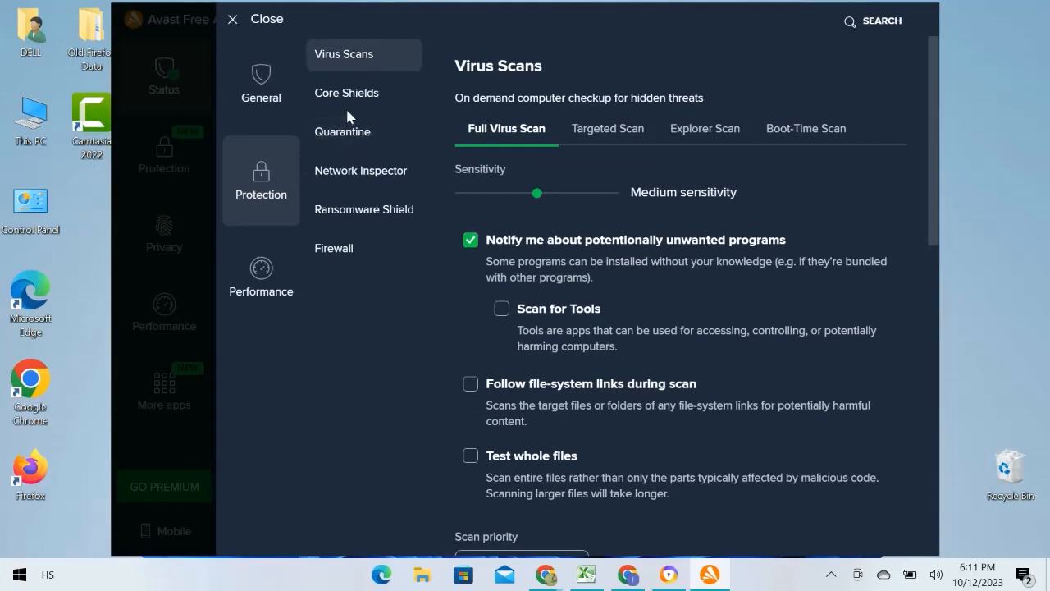
click(347, 93)
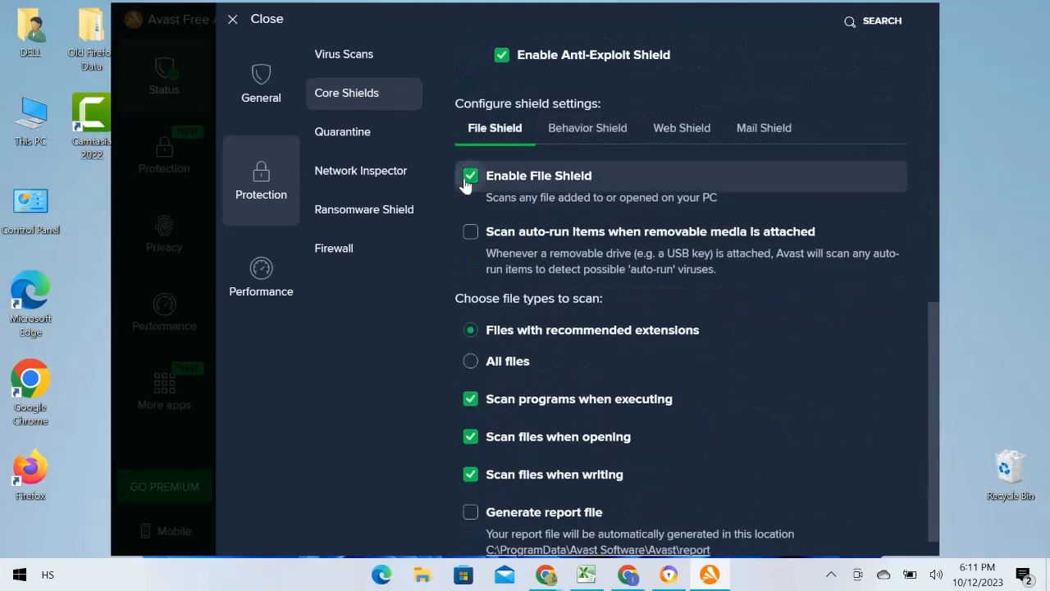
Disable File Shield with the 'Until I turn it on again' duration
click(469, 175)
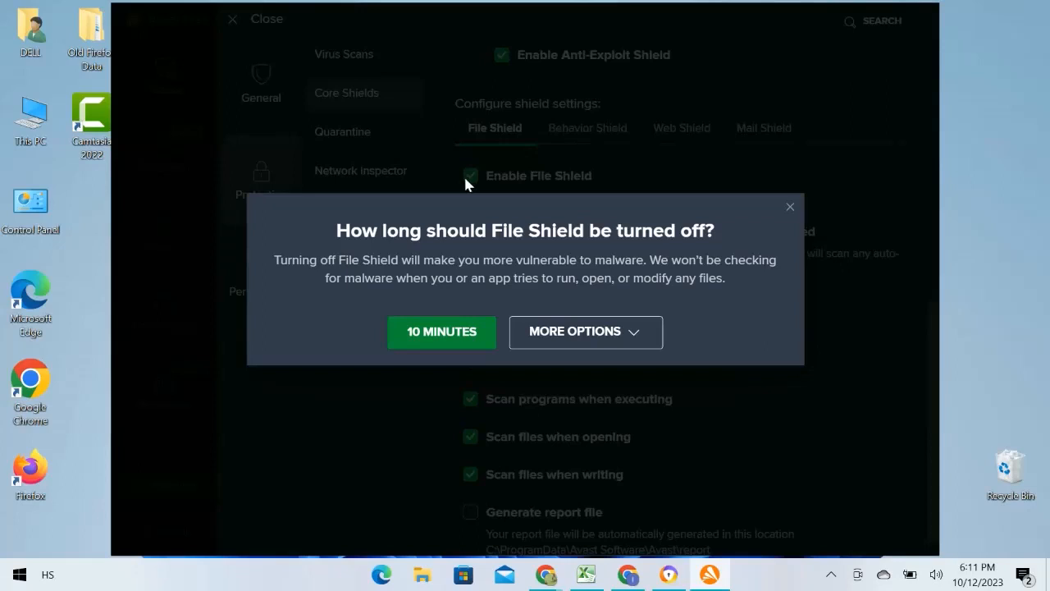
click(585, 332)
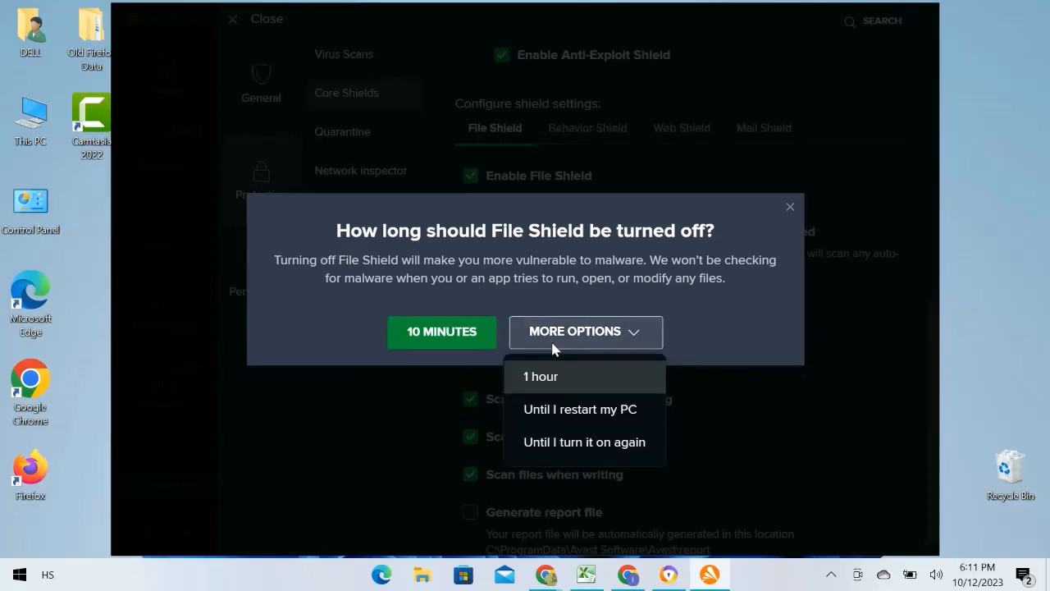
mouse_move(561, 452)
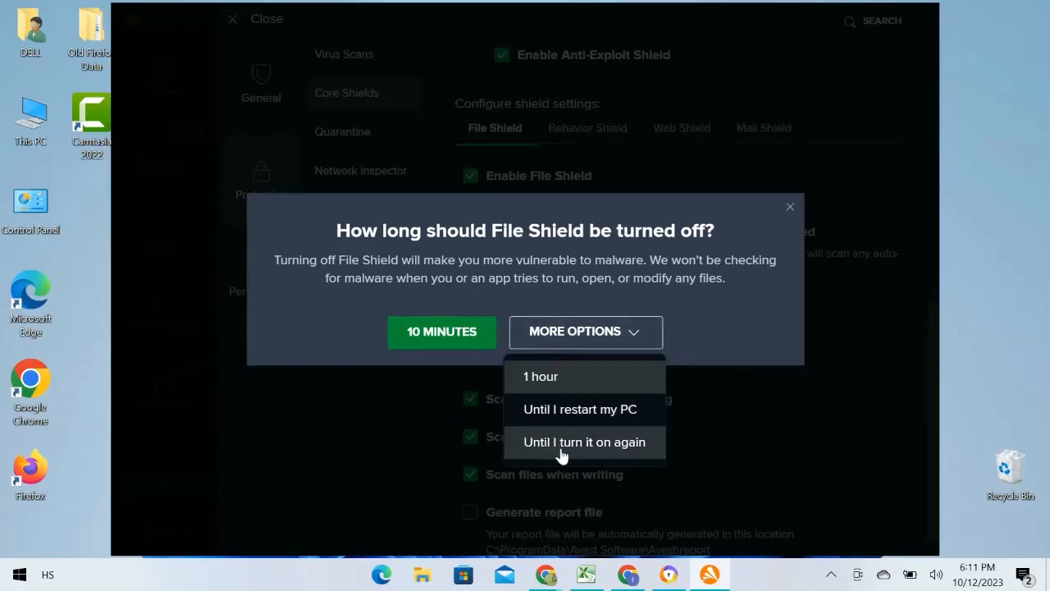
click(584, 441)
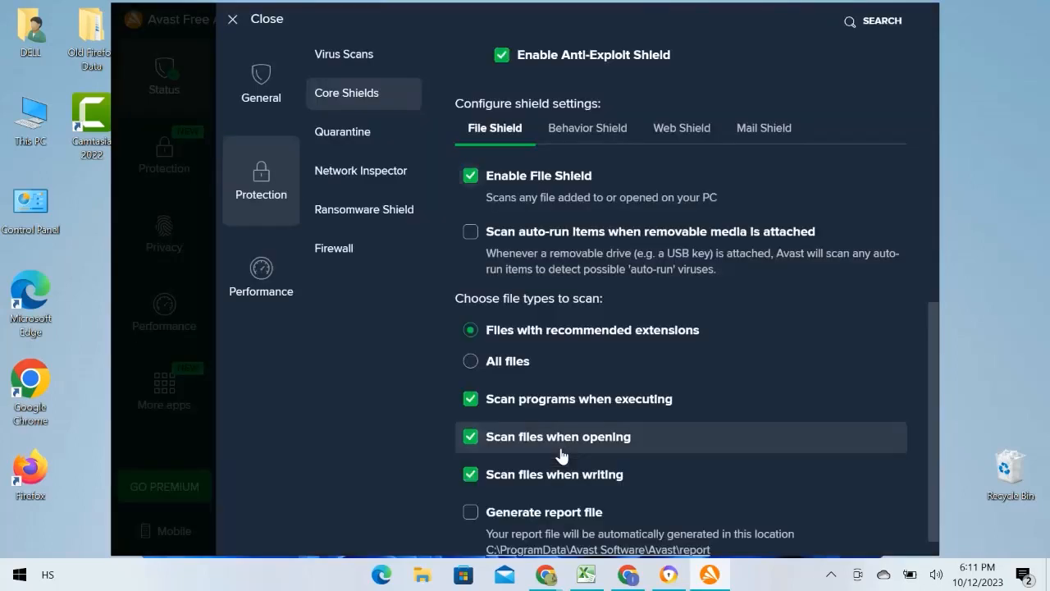
click(469, 176)
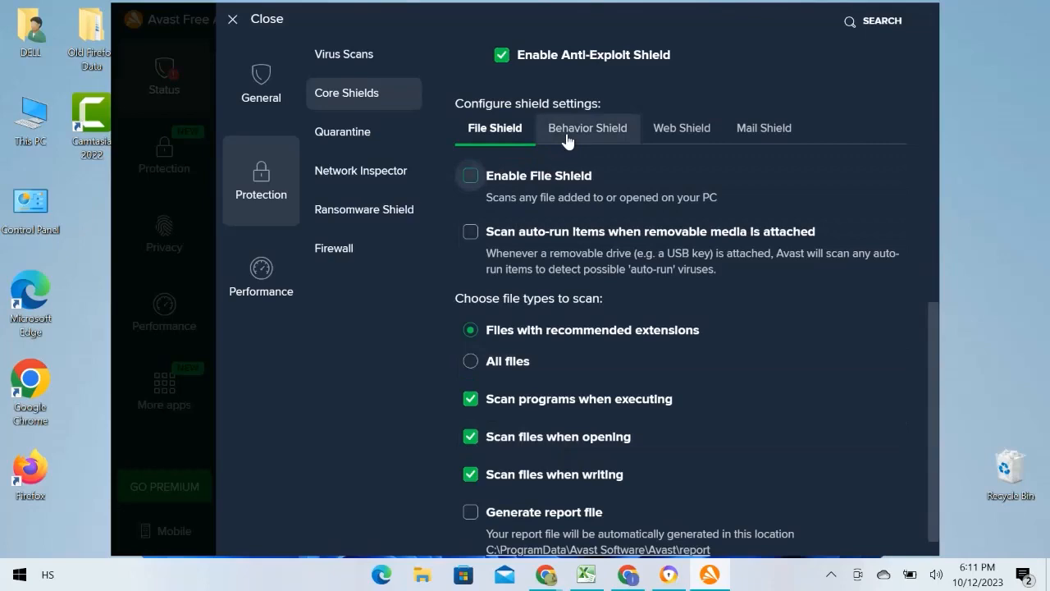
On the Behavior Shield tab, disable it with 'Until I turn it on again'
click(587, 127)
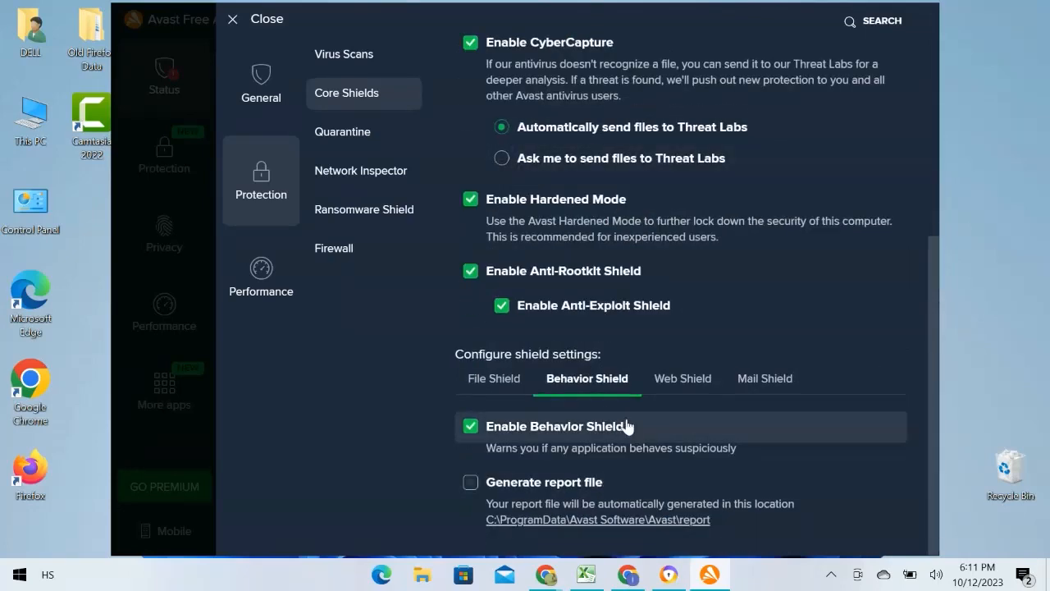
click(469, 426)
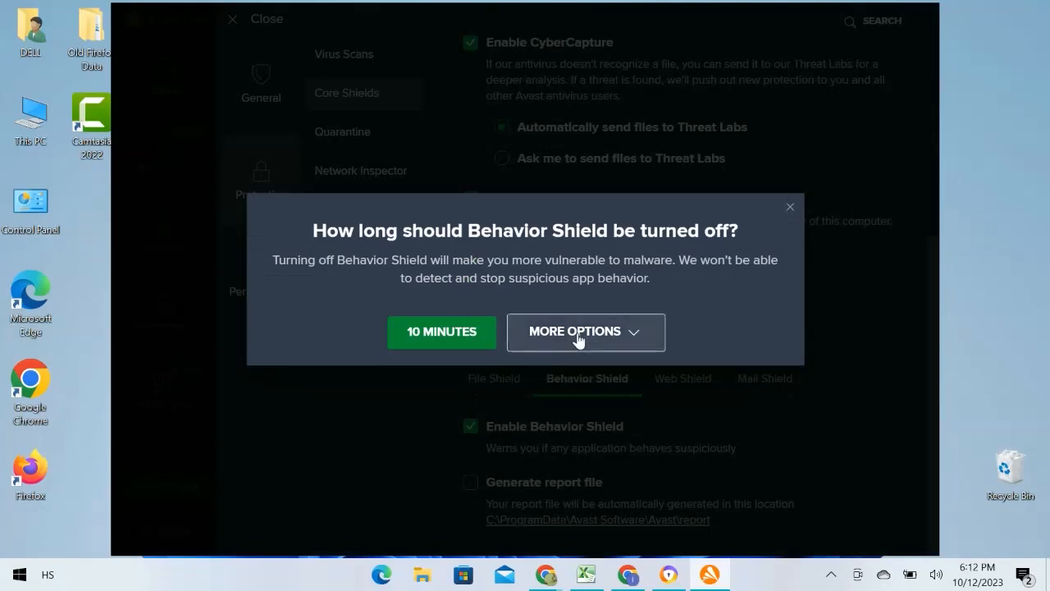
click(585, 331)
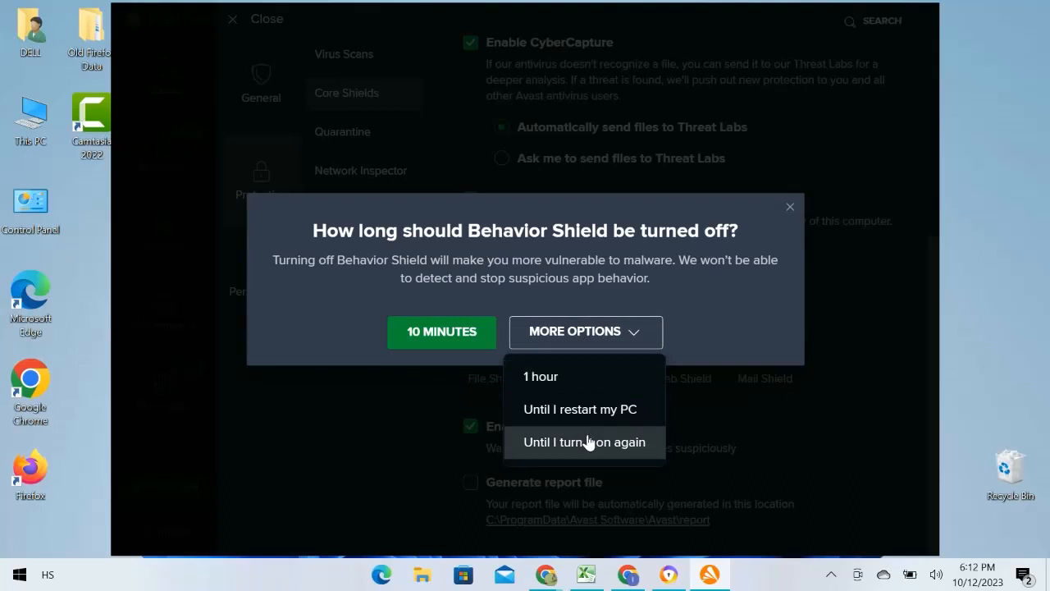
click(583, 441)
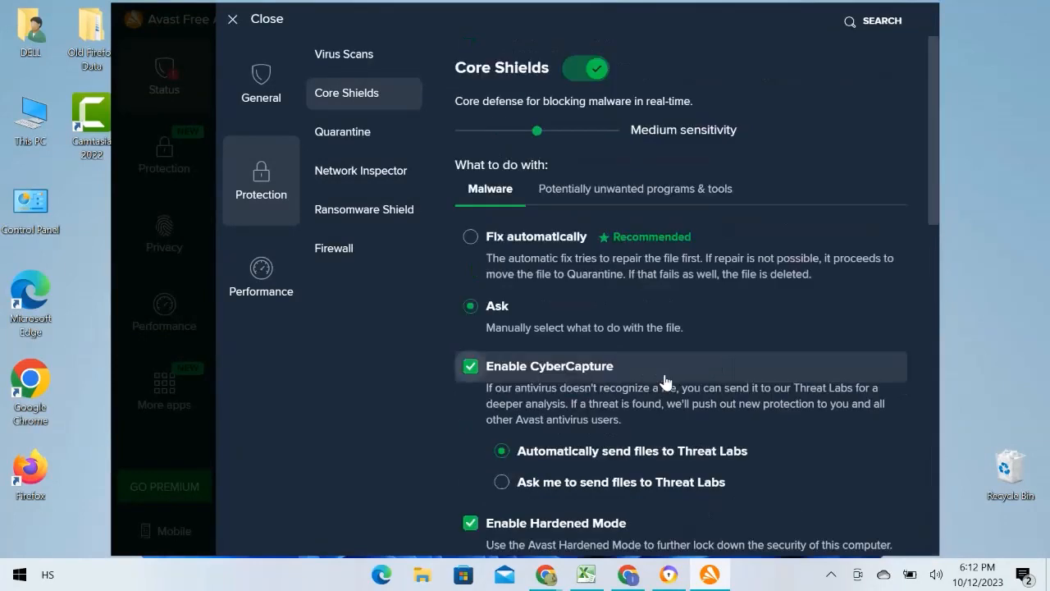
Disable Web Shield, choosing 'Until I turn it on again'
scroll(down, 3)
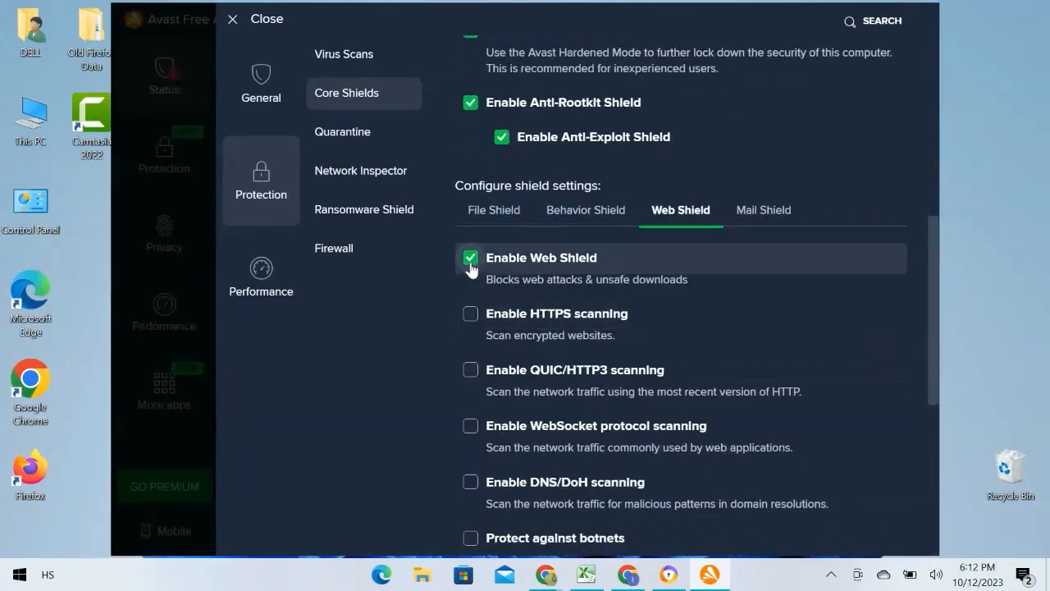
click(470, 257)
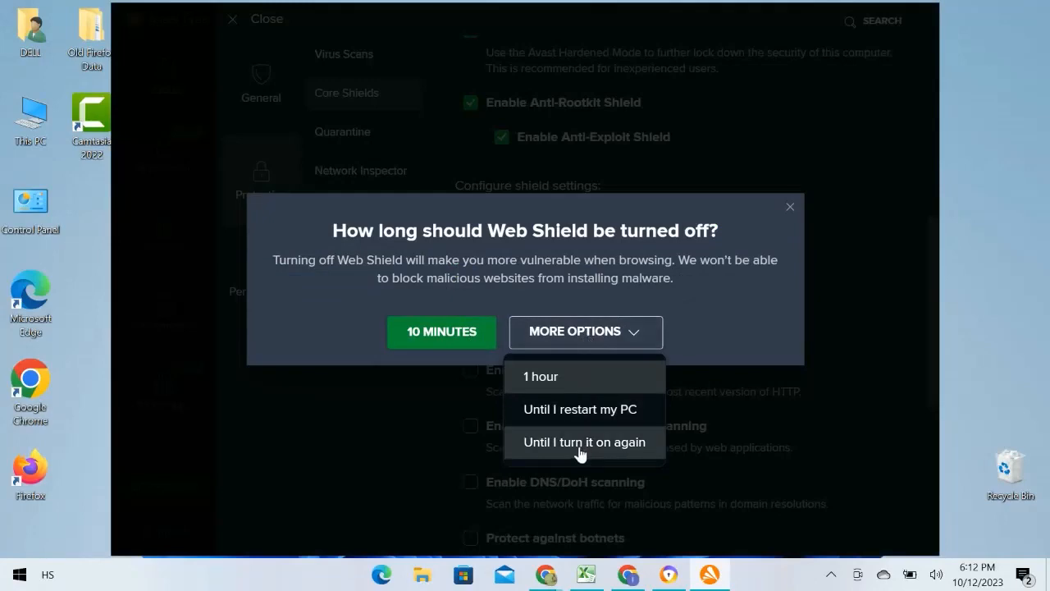
click(583, 443)
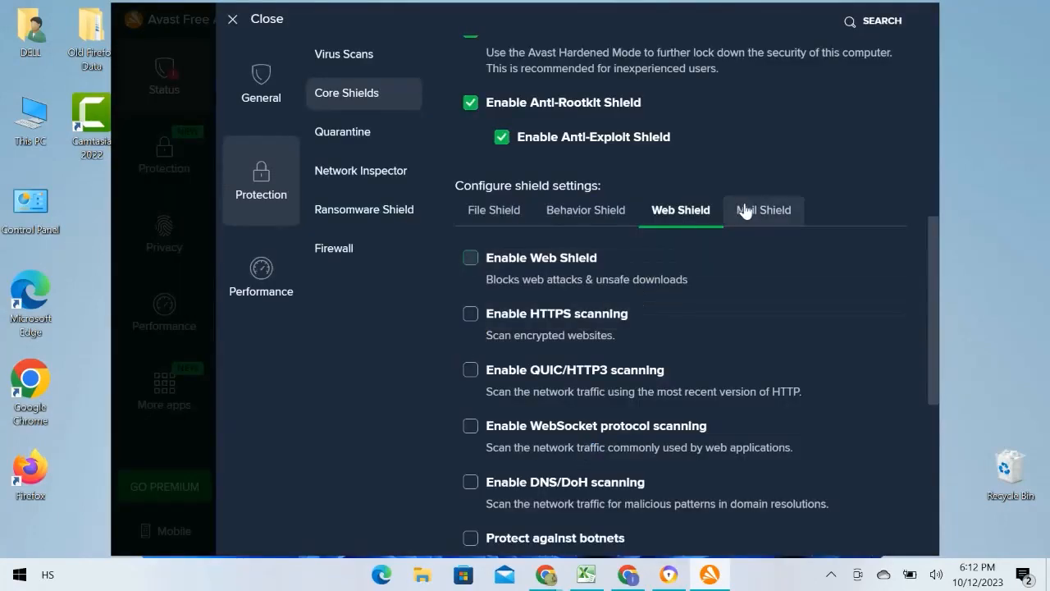
On the Mail Shield tab, disable it with 'Until I turn it on again'
click(763, 210)
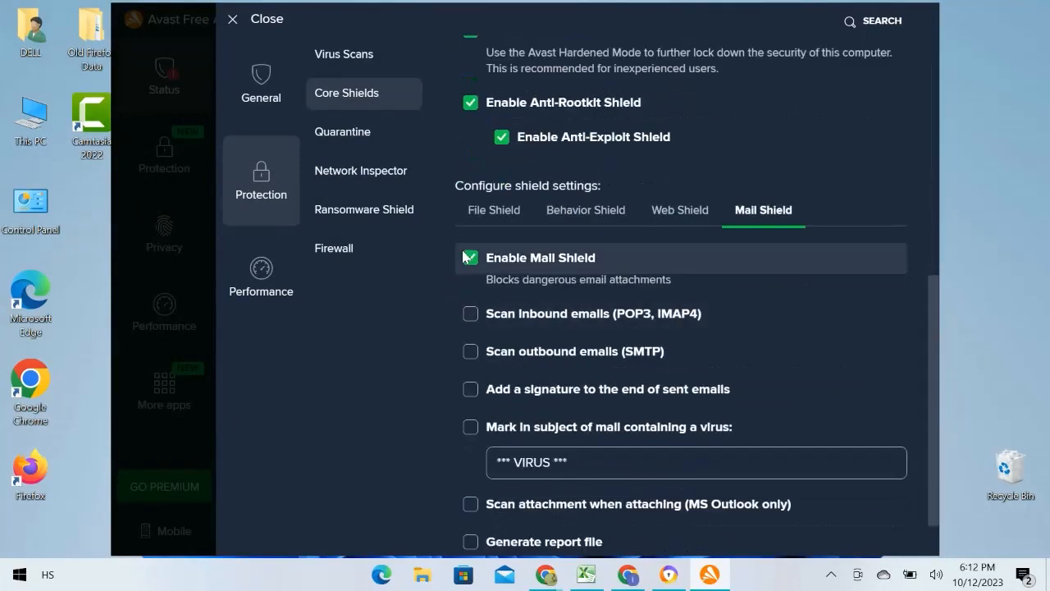
click(470, 257)
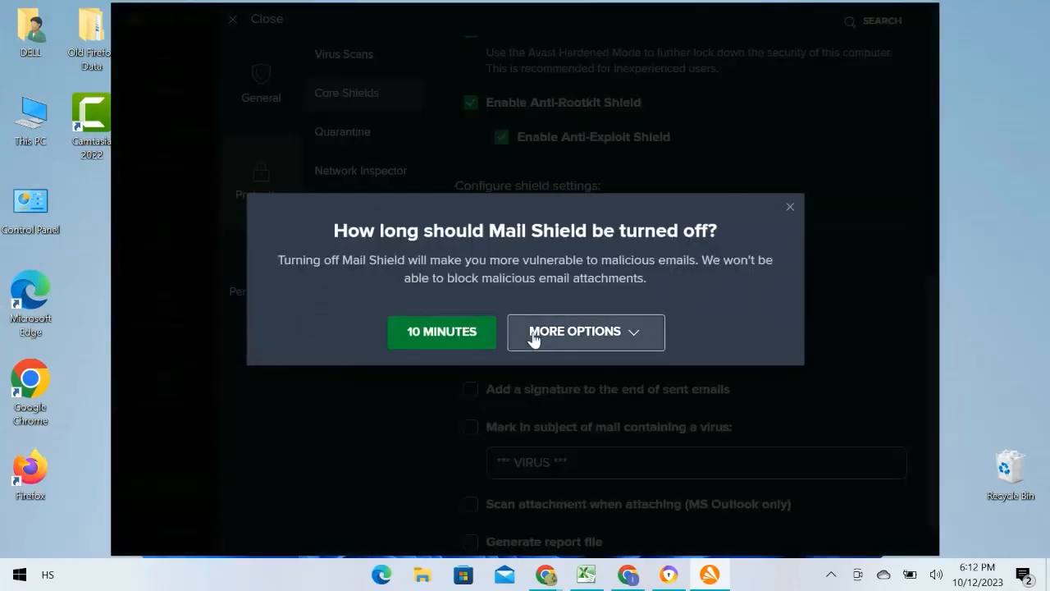
click(441, 331)
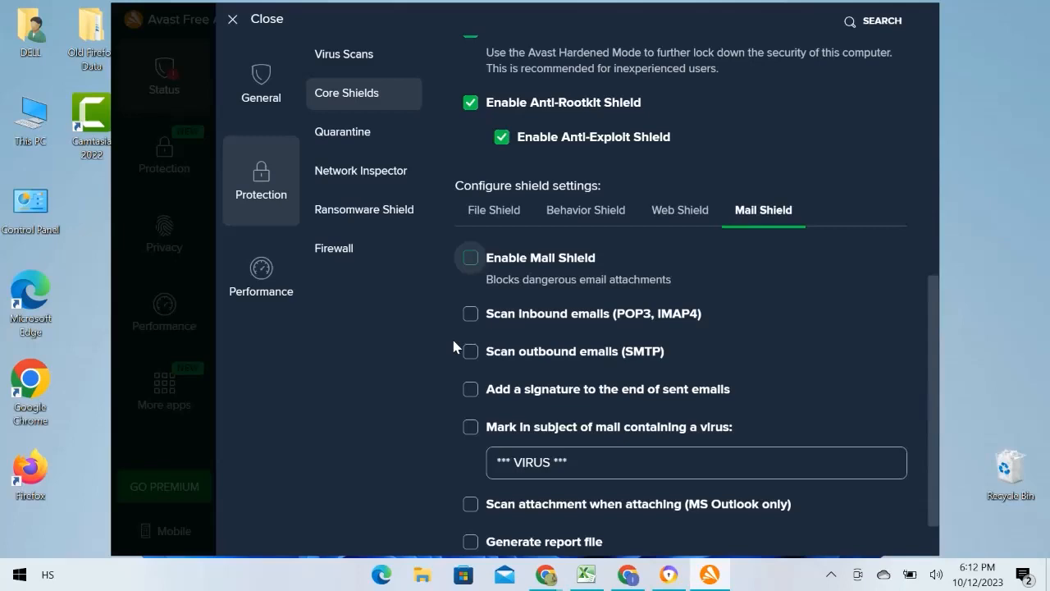
scroll(up, 3)
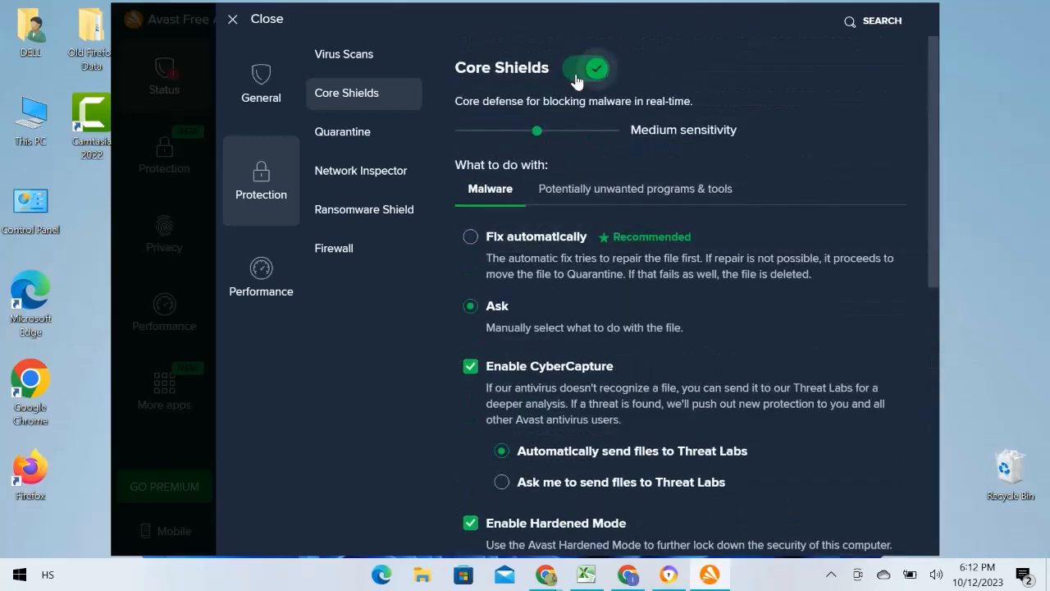
Toggle all Core Shields off, confirm the duration, and close the Avast window
click(591, 65)
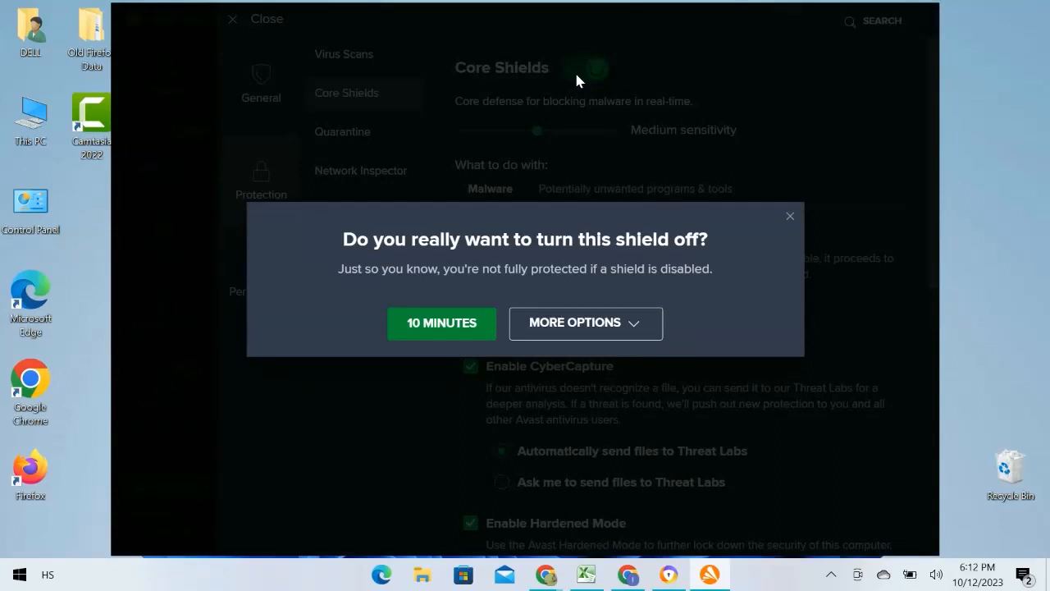
click(585, 323)
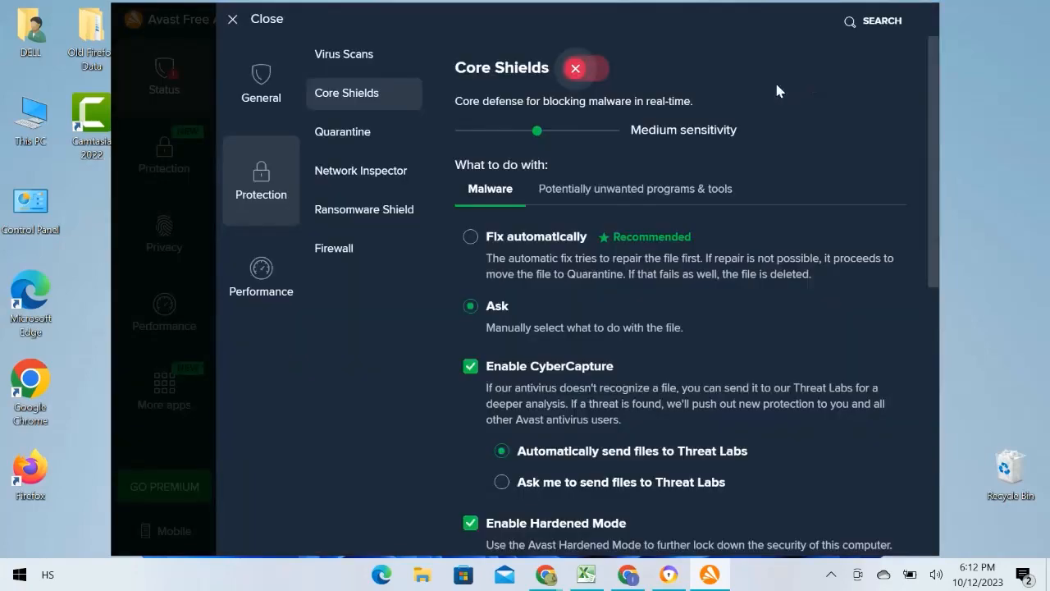
click(246, 18)
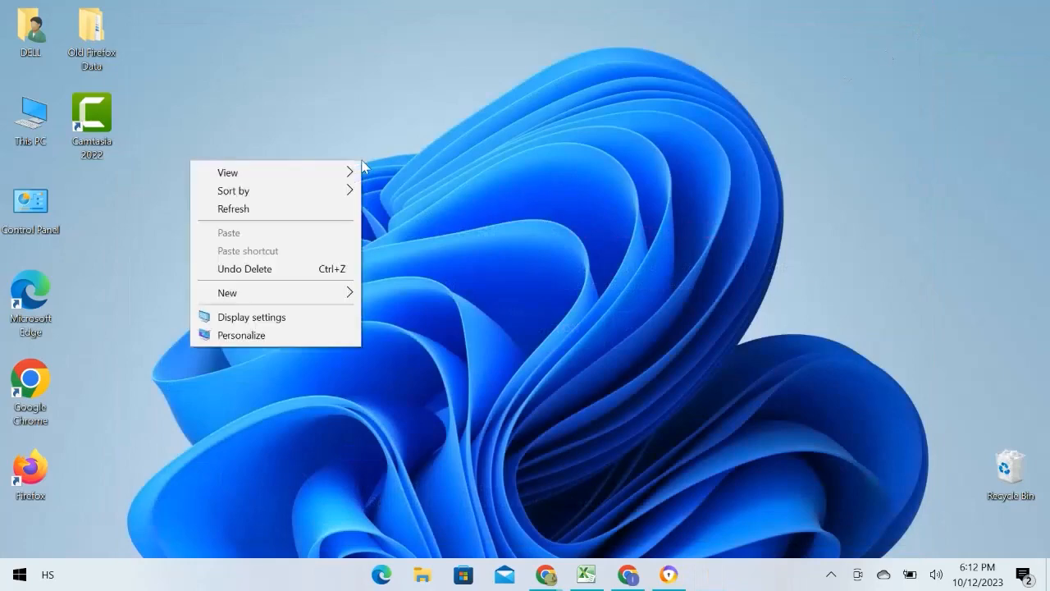
click(308, 219)
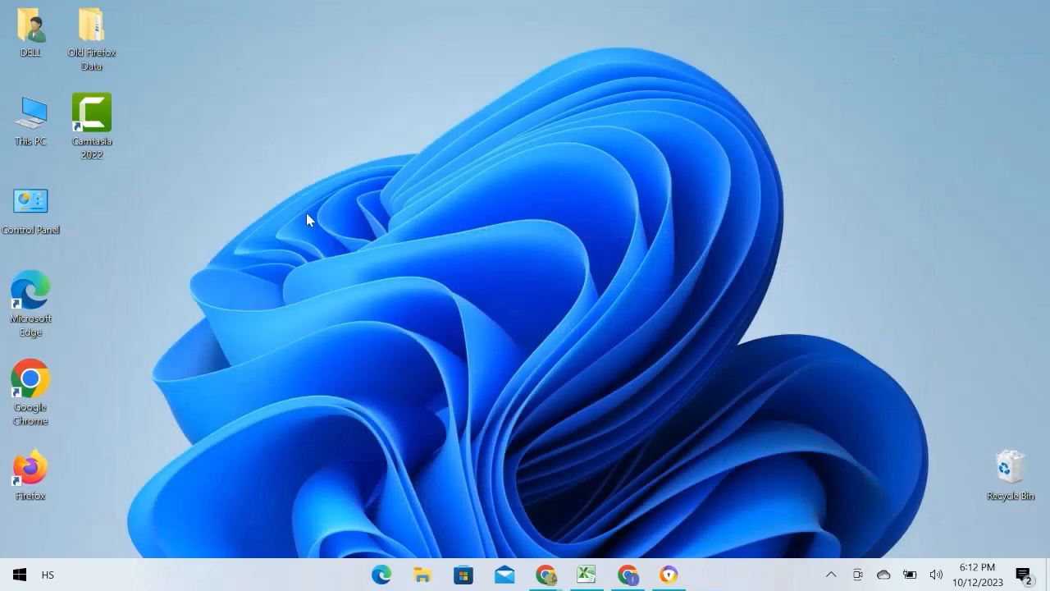